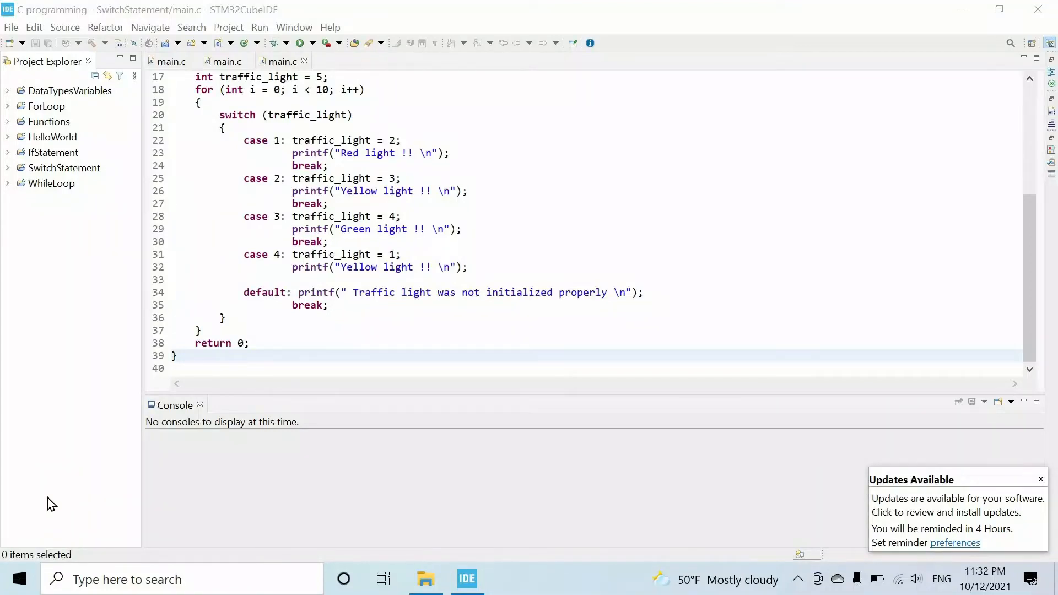
mouse_move(51, 483)
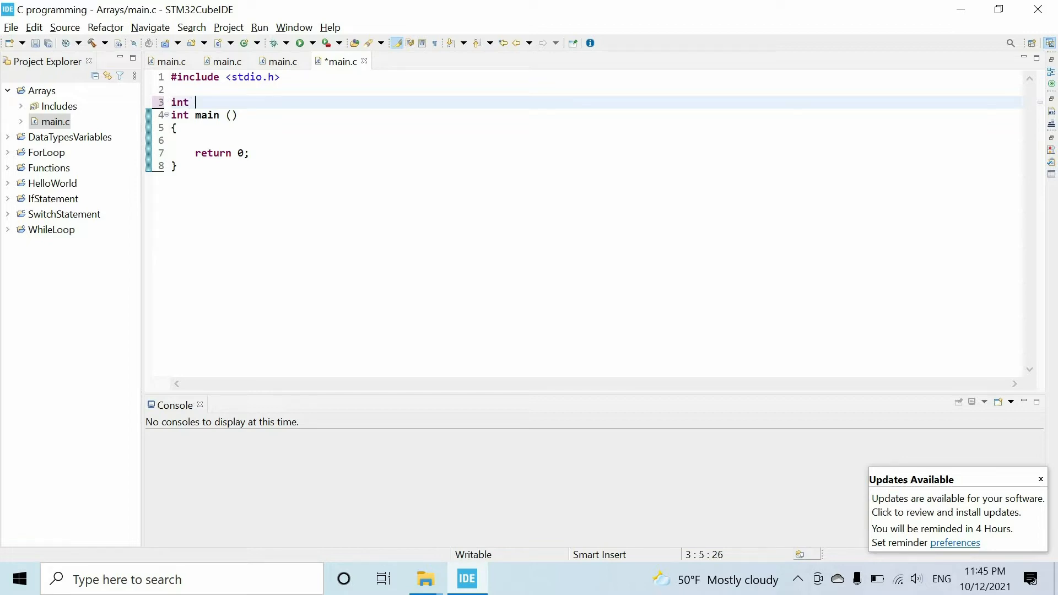
Write int salary1, salary2, ... on line 3 to show many separate salary variables
type("salary1,")
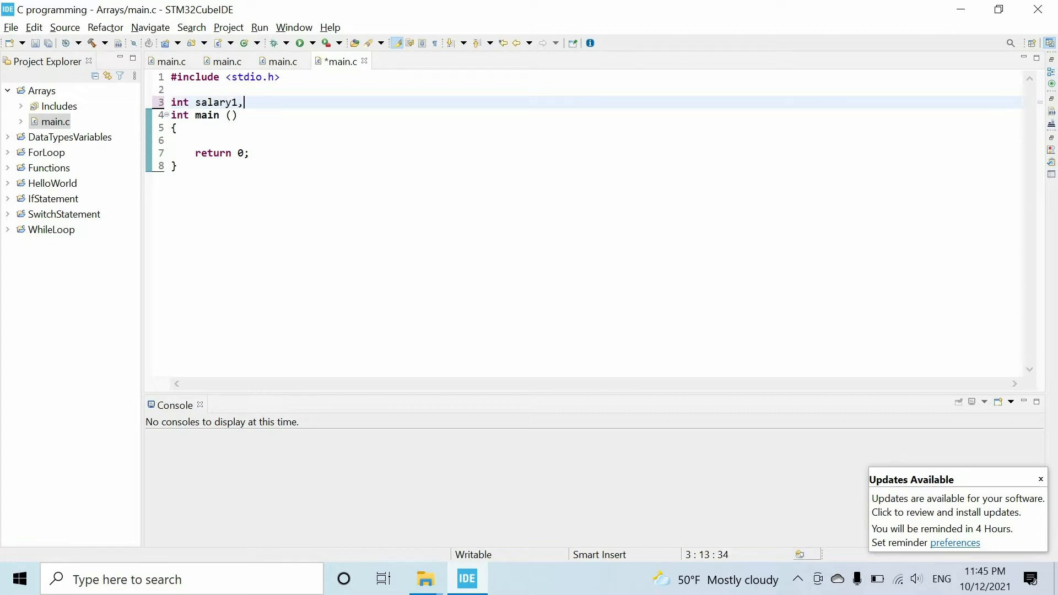
type("salar")
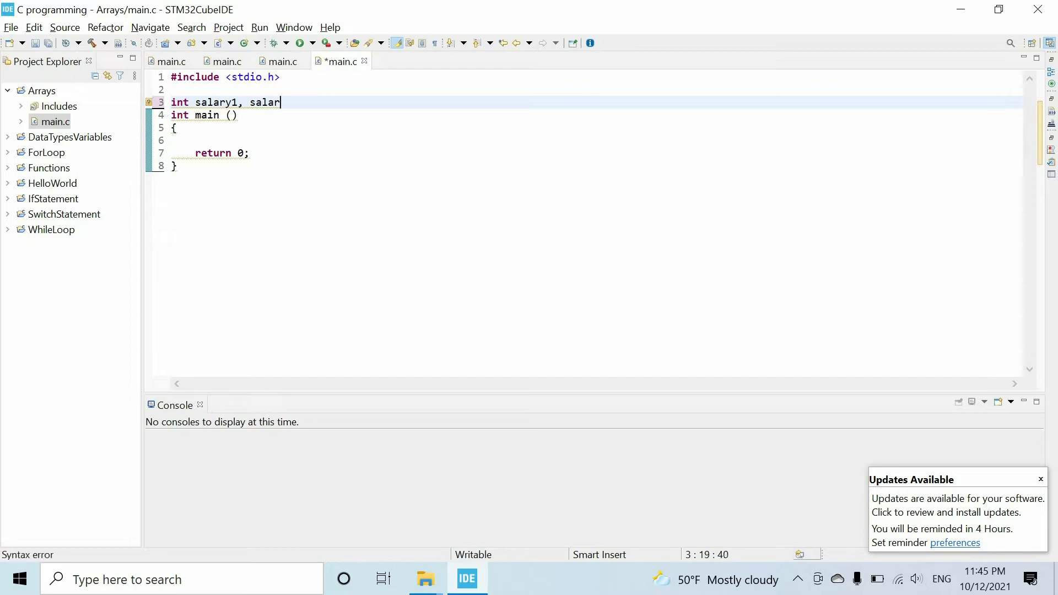
type("y2, .")
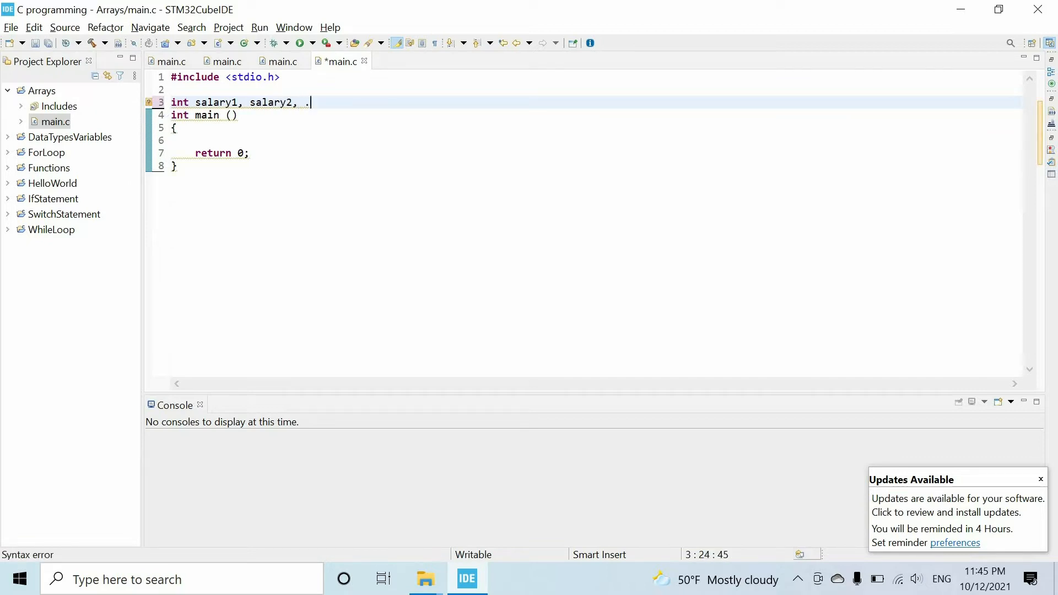
type(".., sala")
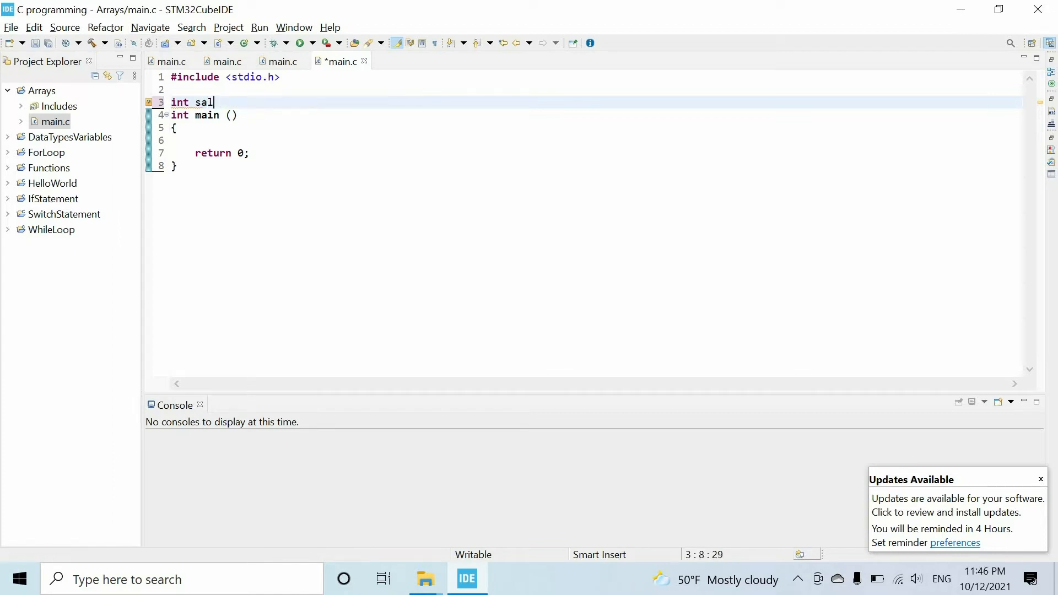
Replace the separate variables with the array declaration int salary[1000]; and begin a comment above it
key("BackSpace")
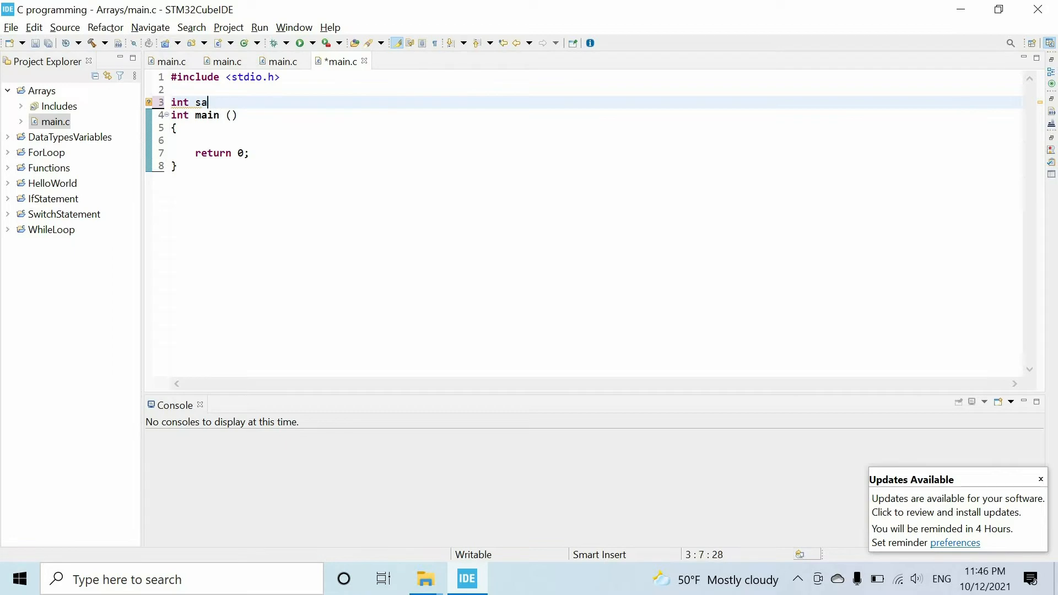
type("la")
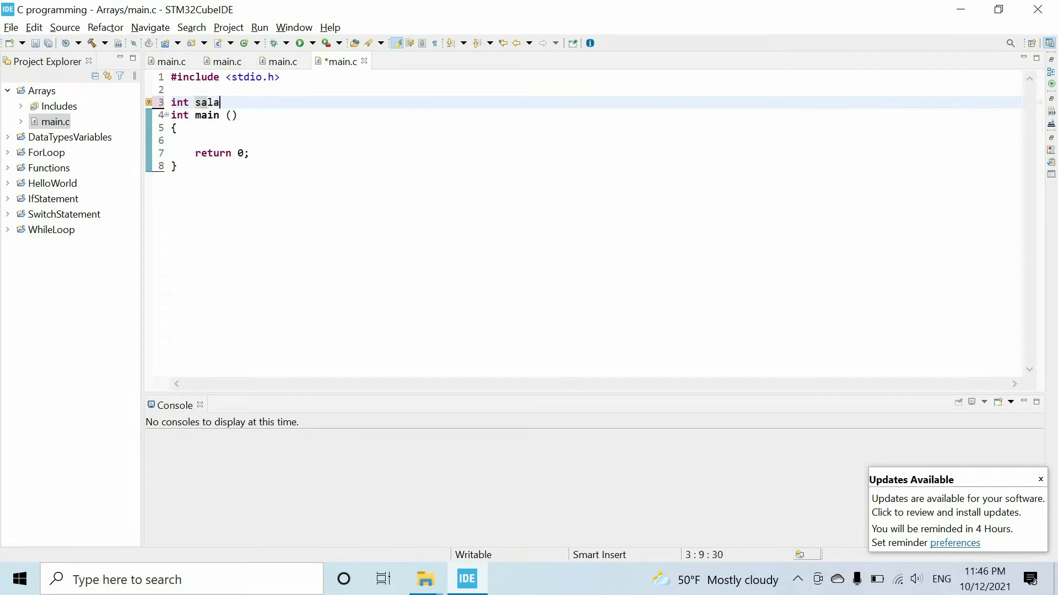
type("ry{}")
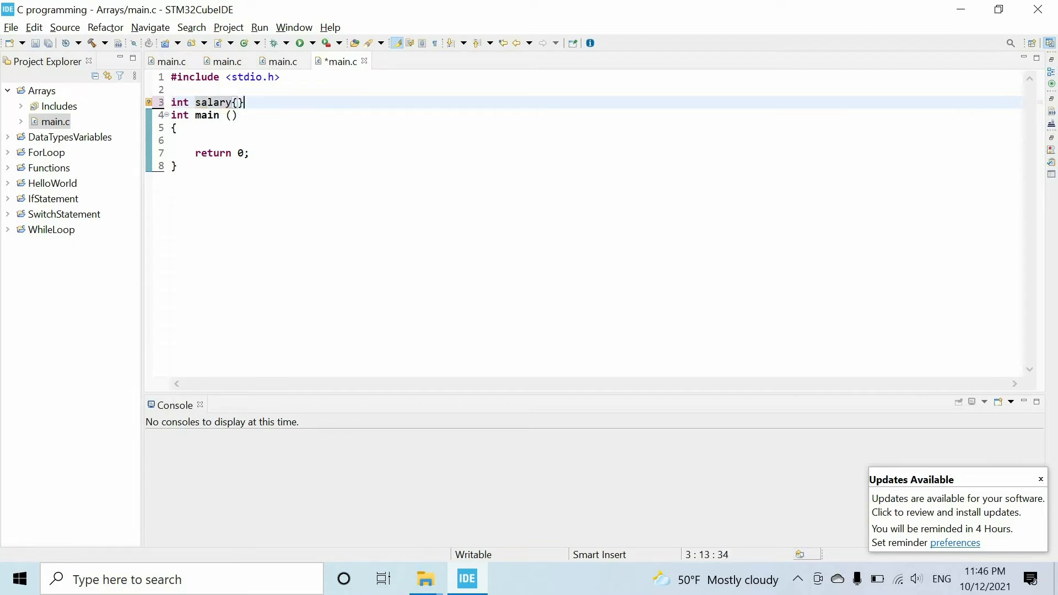
type("[]")
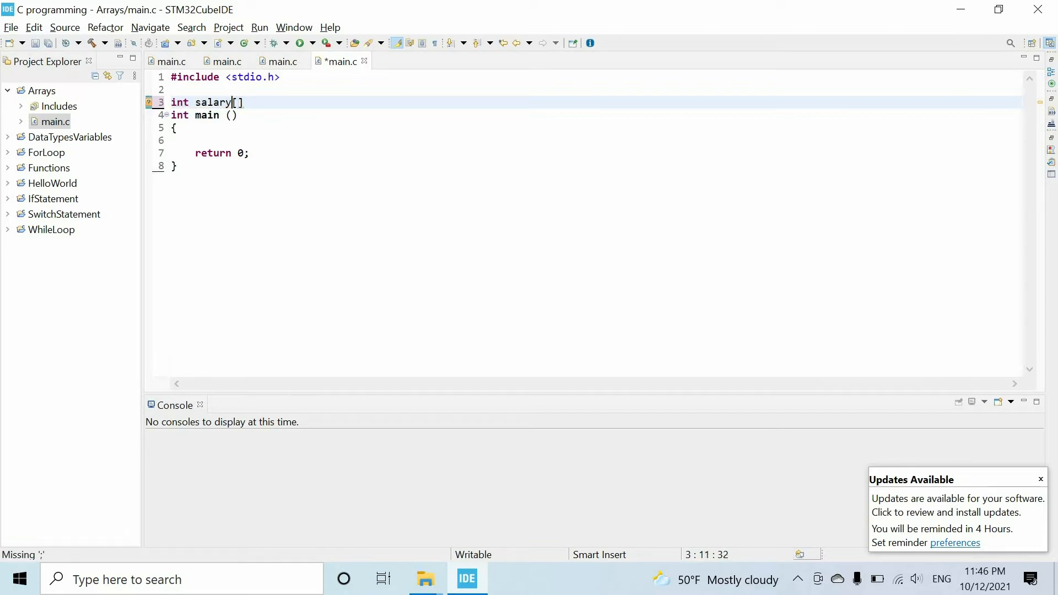
double_click(179, 103)
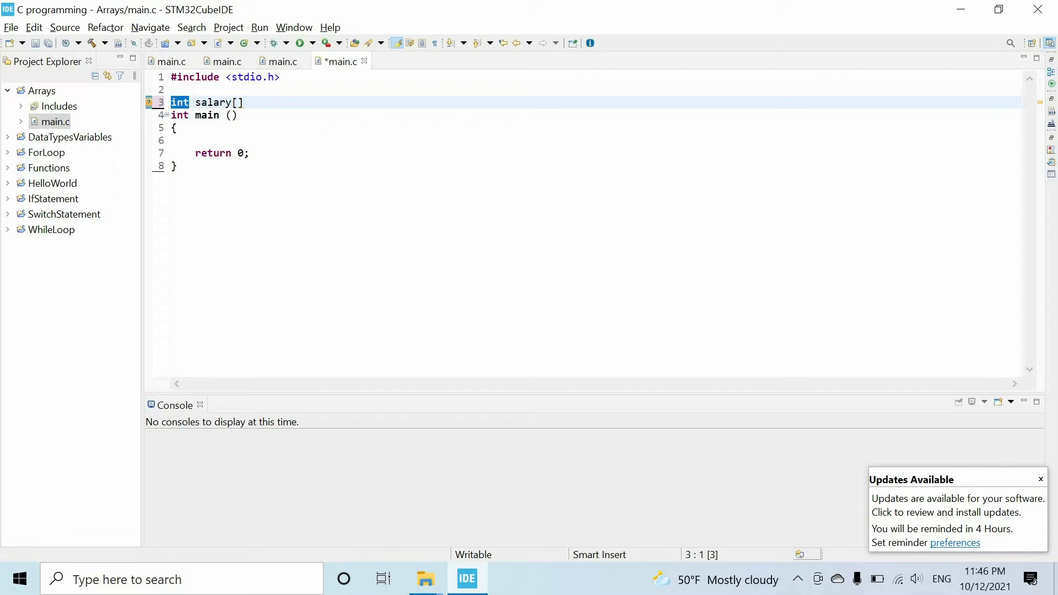
double_click(213, 102)
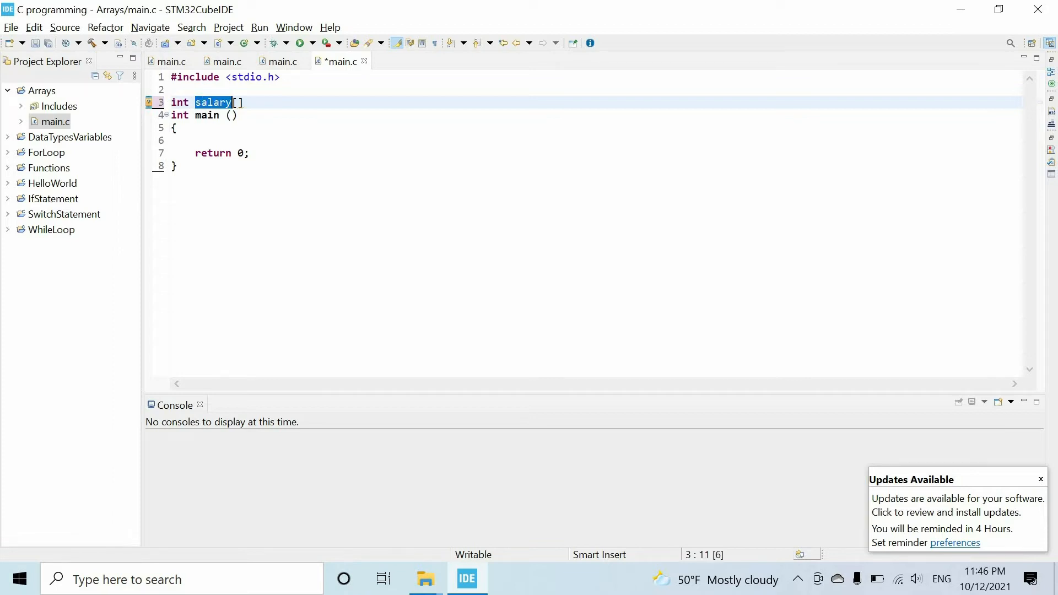
left_click(232, 103)
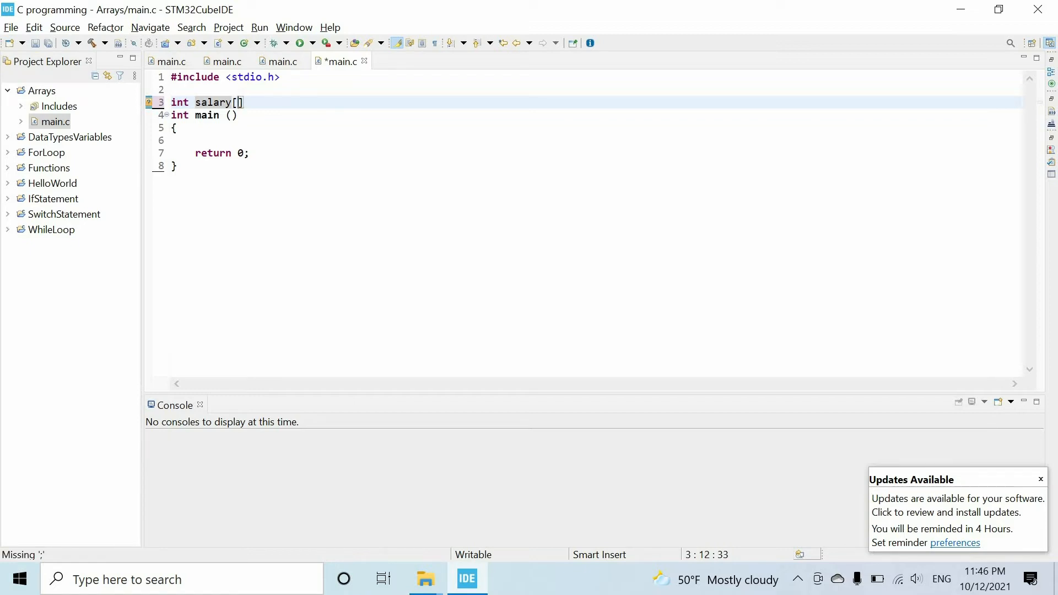
type("1000")
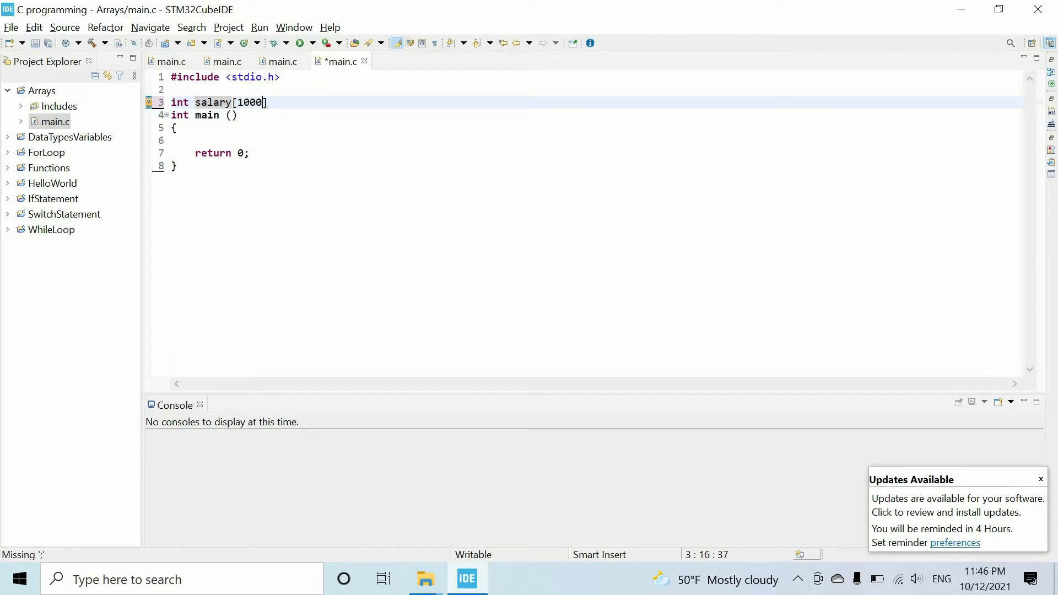
type(";")
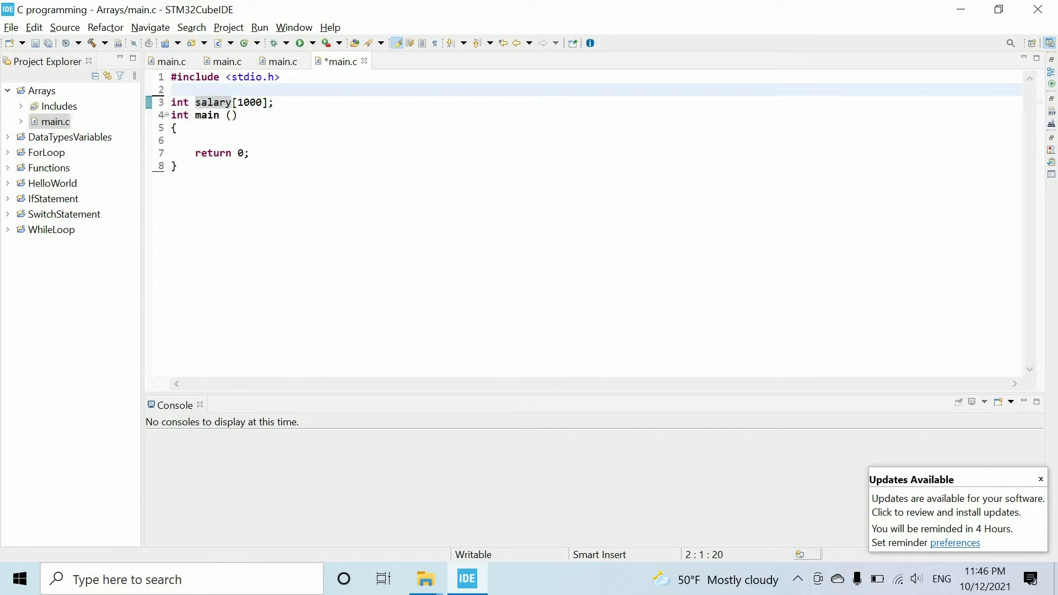
type("//  An a")
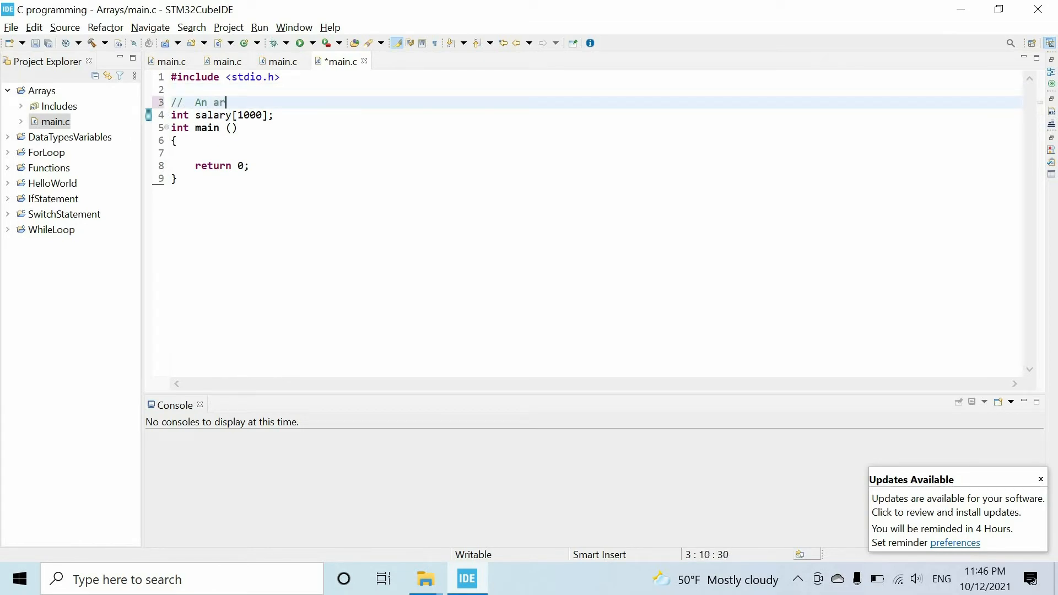
Finish the comment "// An array is a collection of elements of the same type" and select the size 1000
type("ray is")
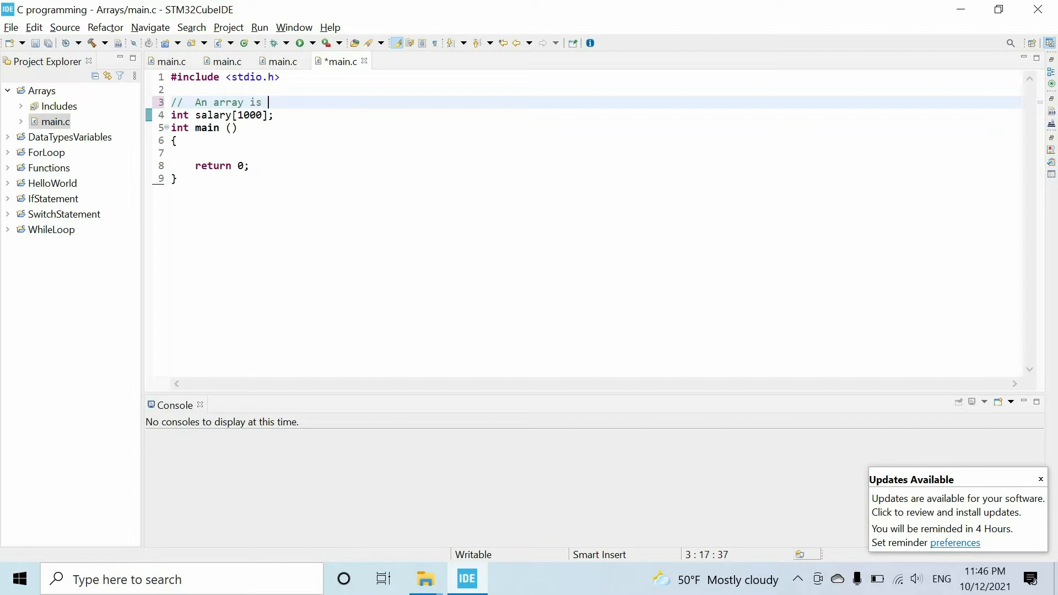
type("a collection")
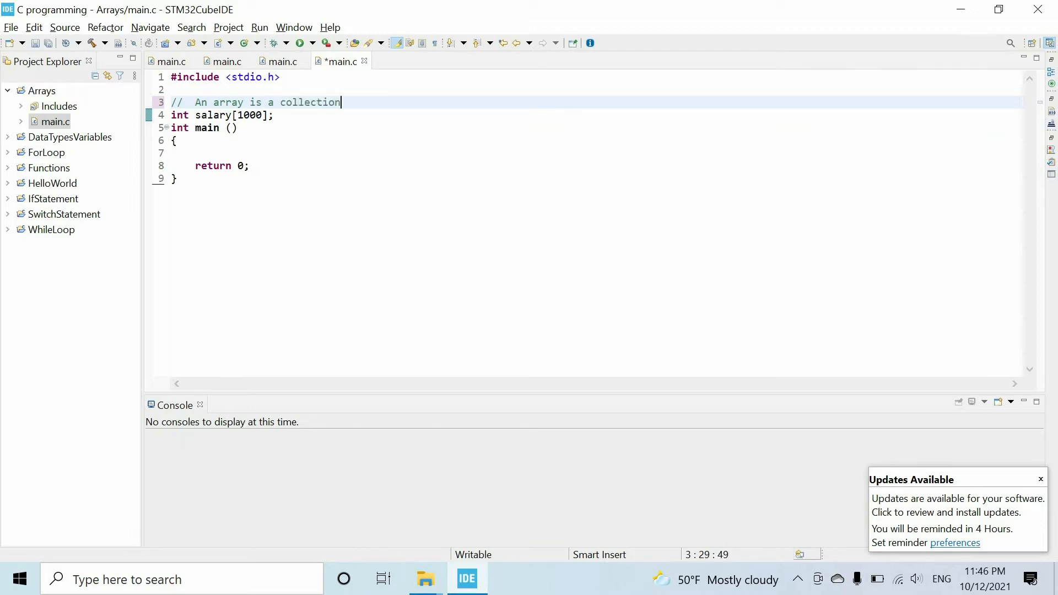
type("of element")
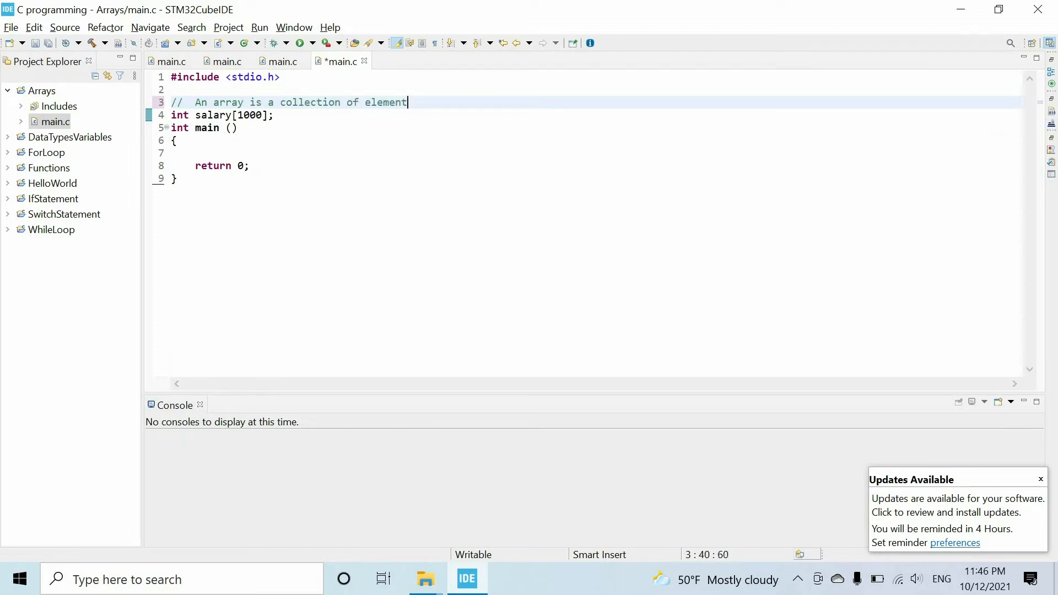
type("s of the same")
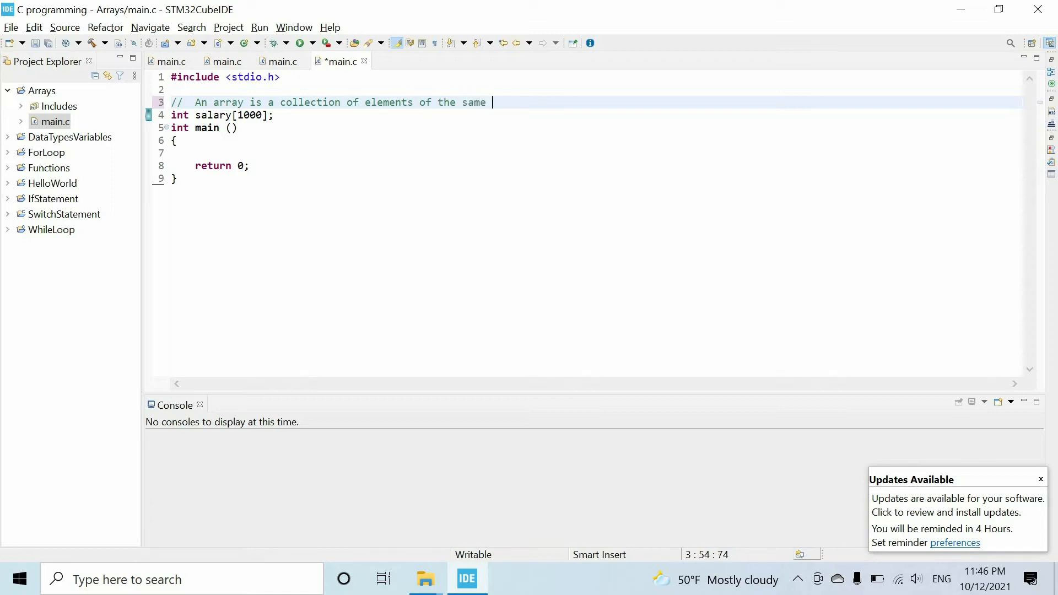
type("type")
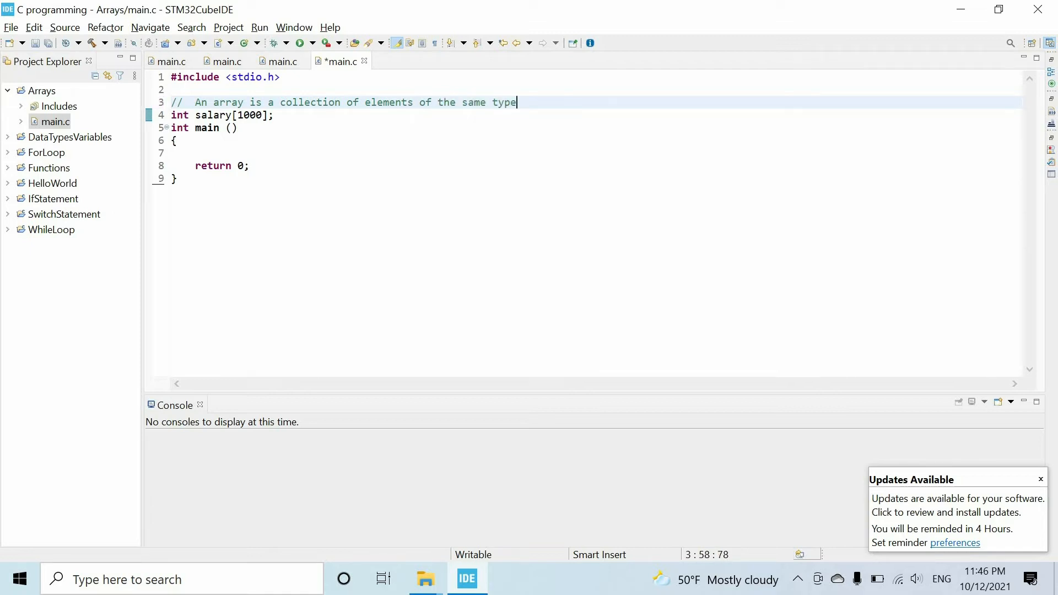
left_click(260, 115)
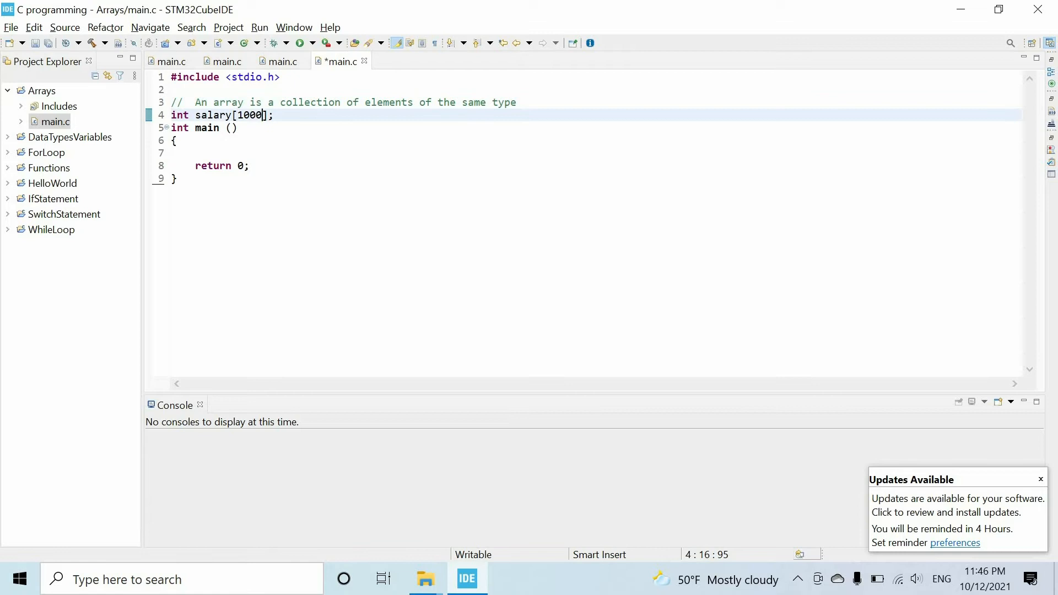
double_click(249, 115)
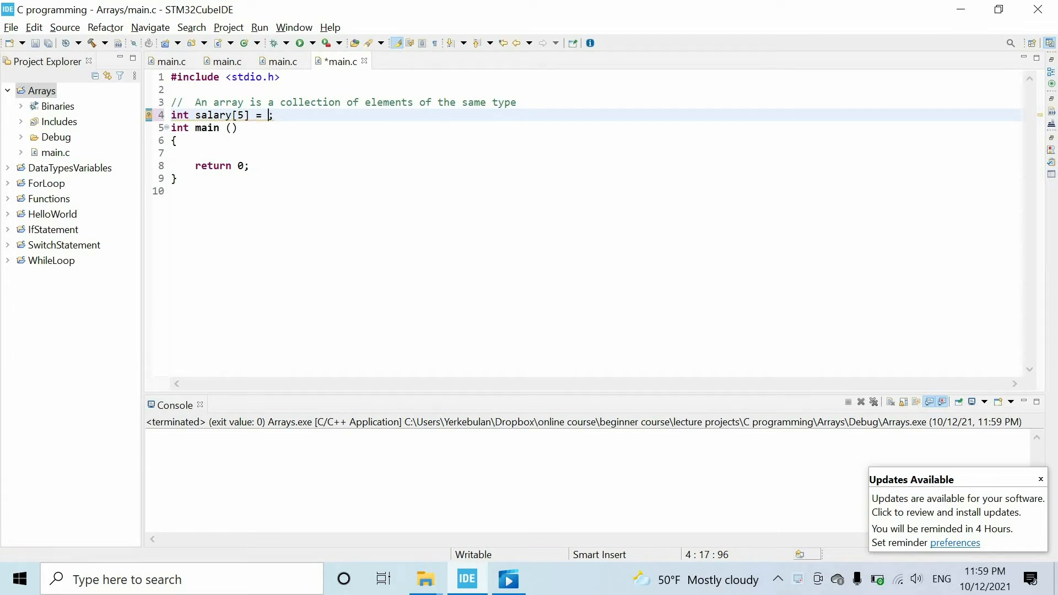
Initialize salary with {1000, 2000, 3000, 4000, 5000} and leave the brackets empty
type("{}")
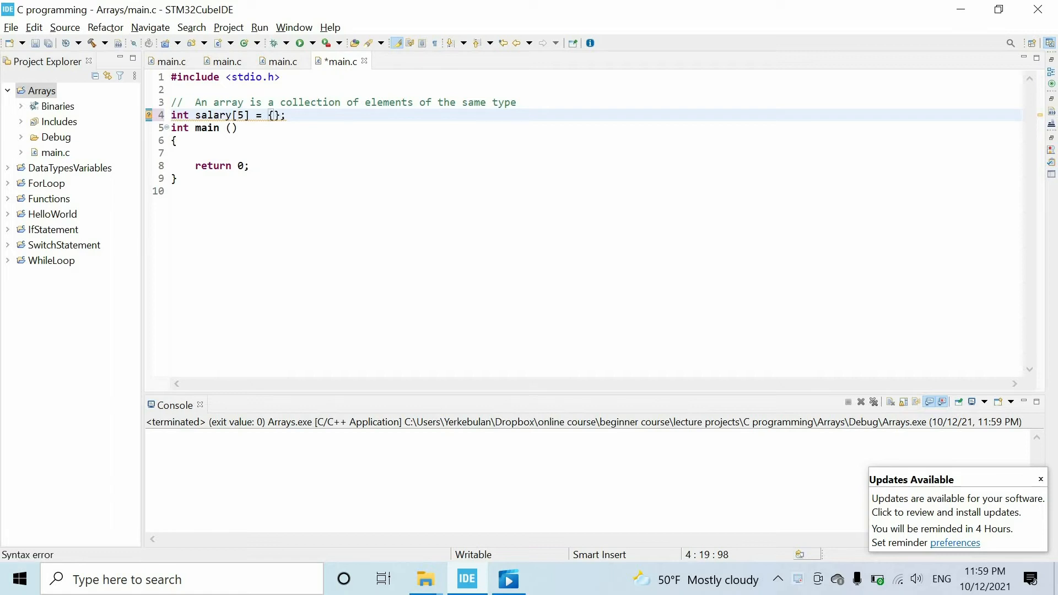
type("1")
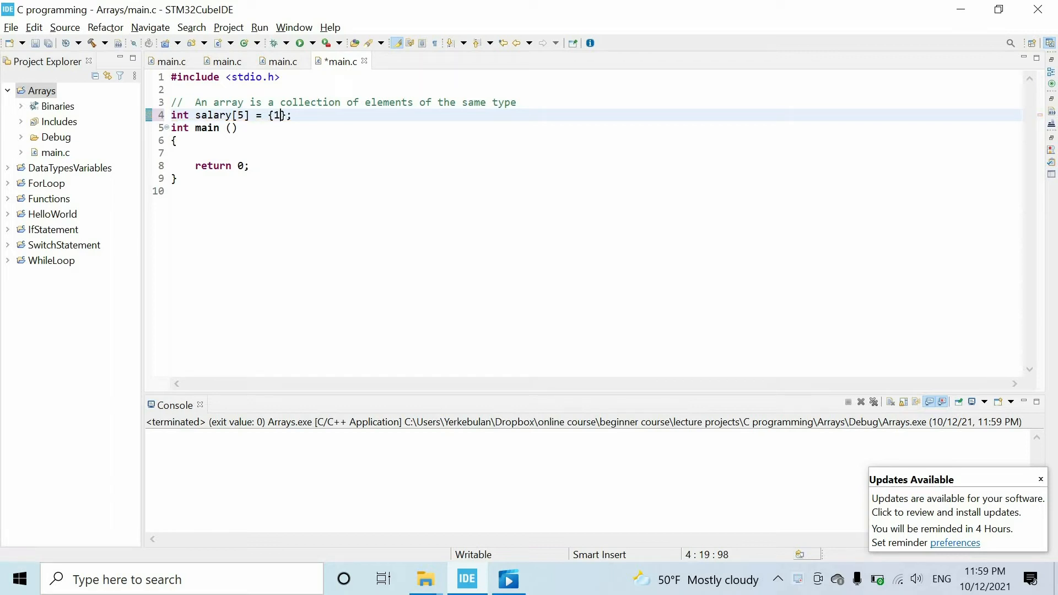
type("000,")
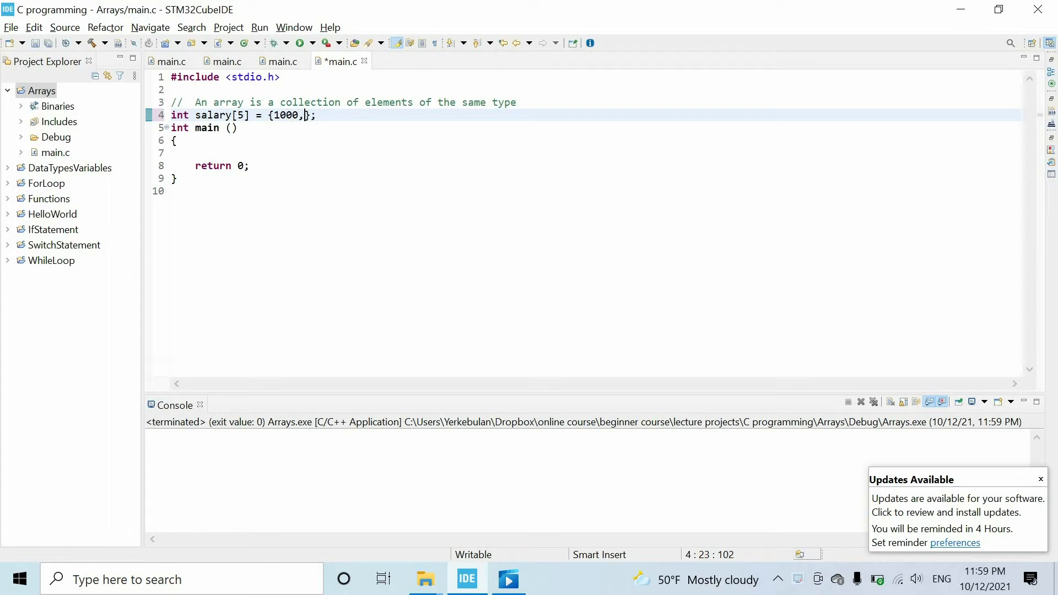
type("2000")
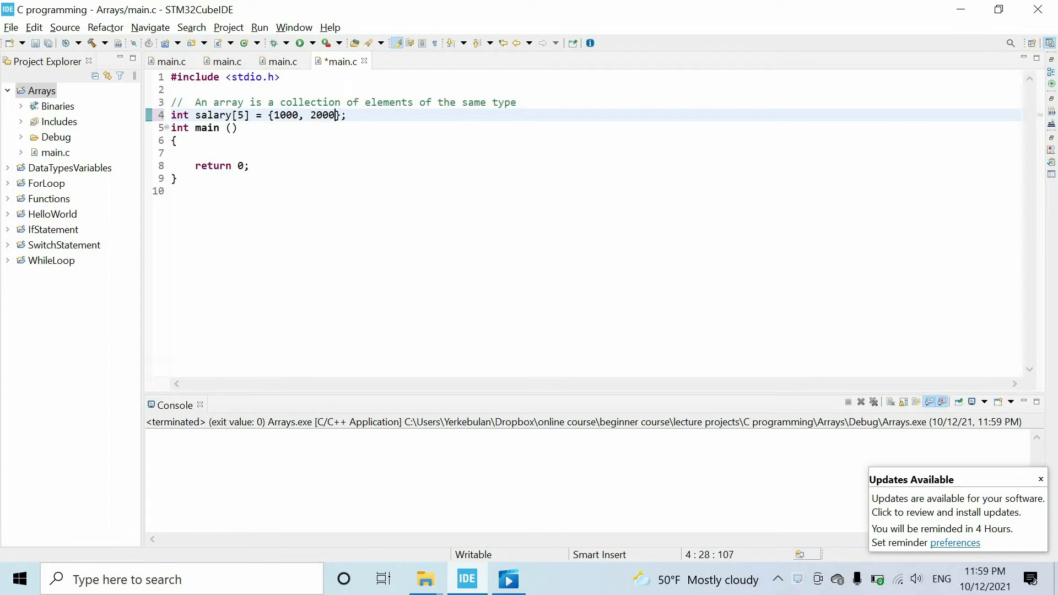
type(", 3000, 4000,")
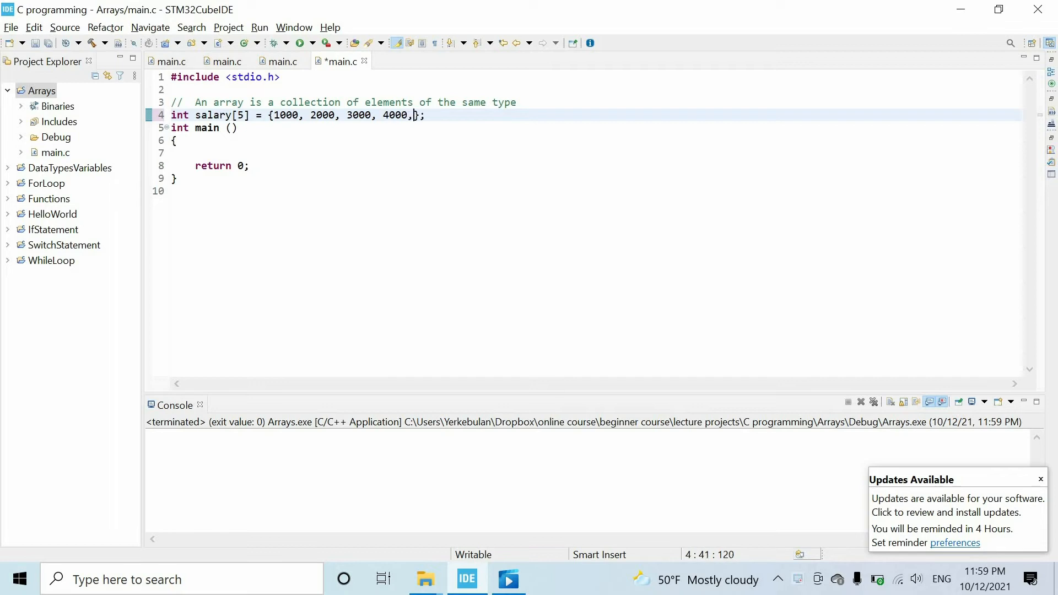
type("5000")
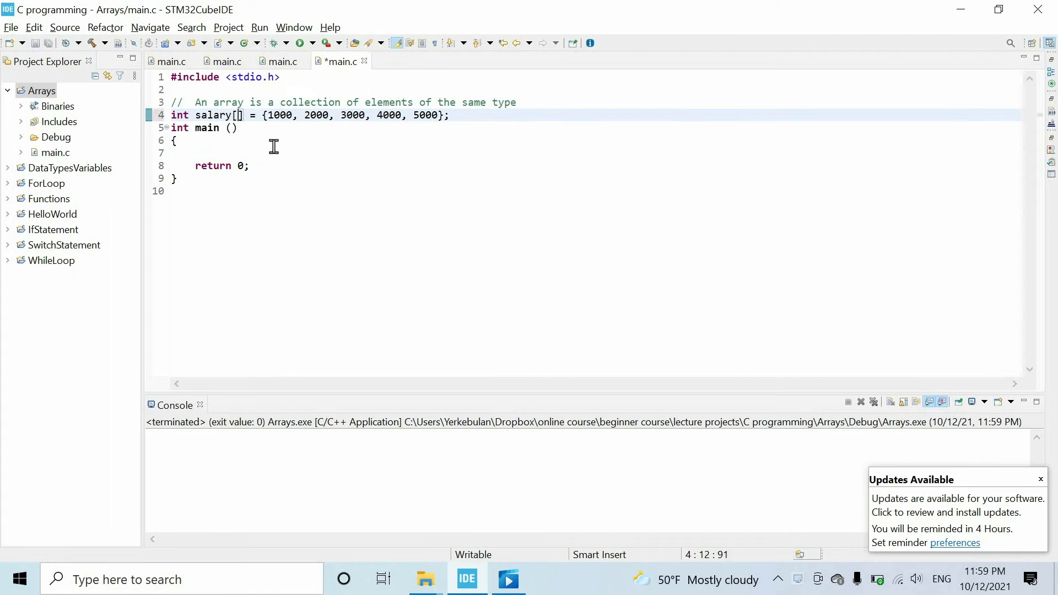
mouse_move(251, 116)
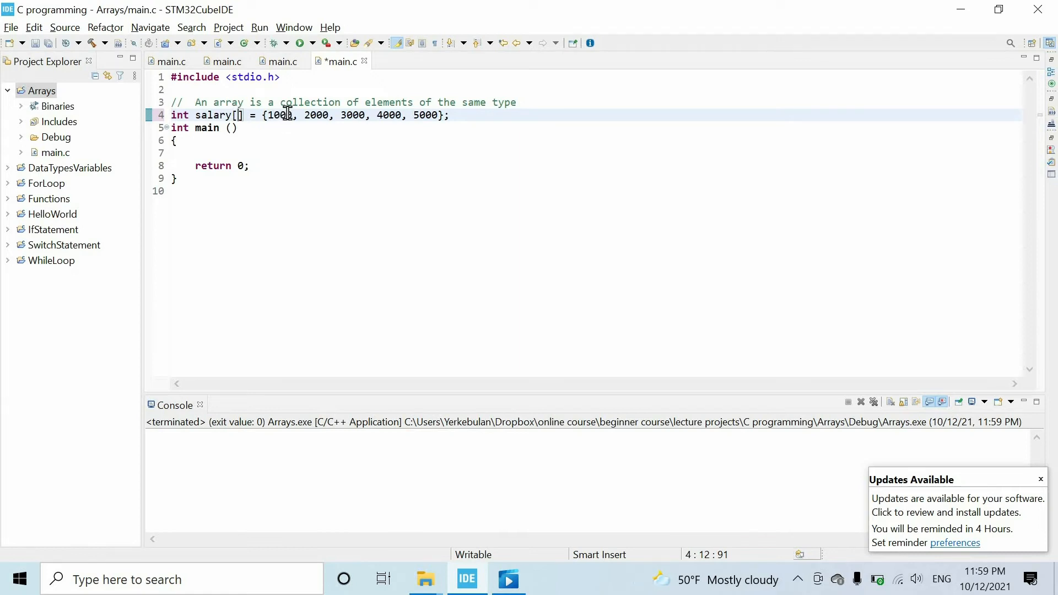
mouse_move(264, 123)
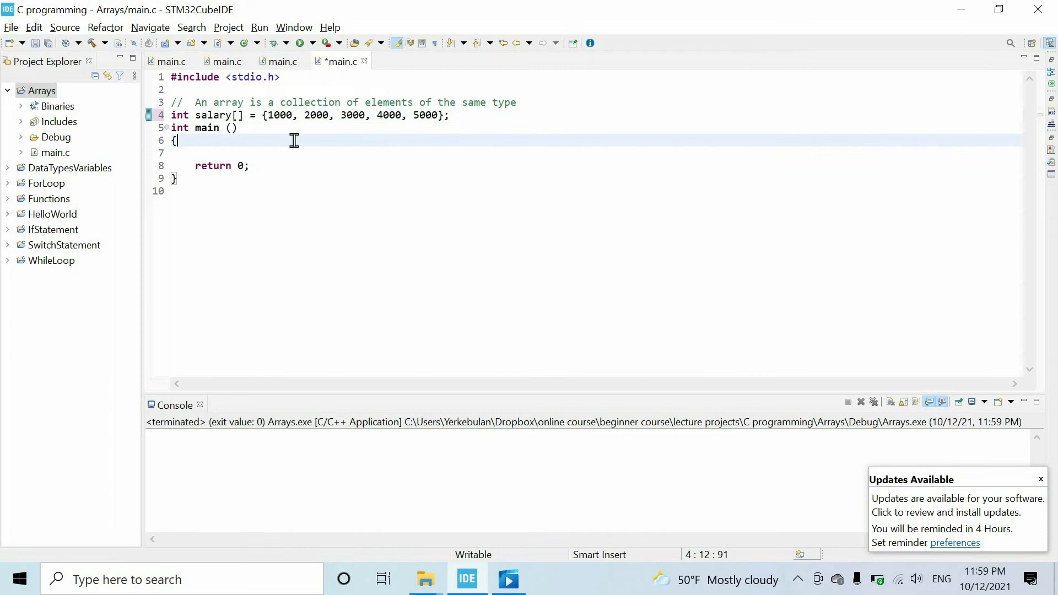
Write printf("The salary of the first employee is %d \n", salary inside main
type("p")
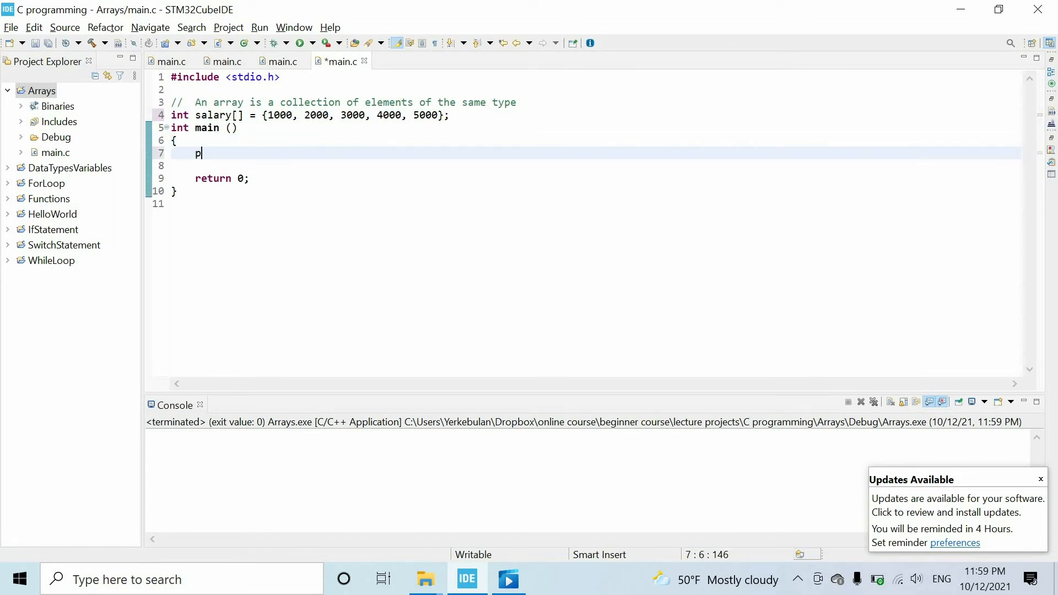
type("rintf(\"\");")
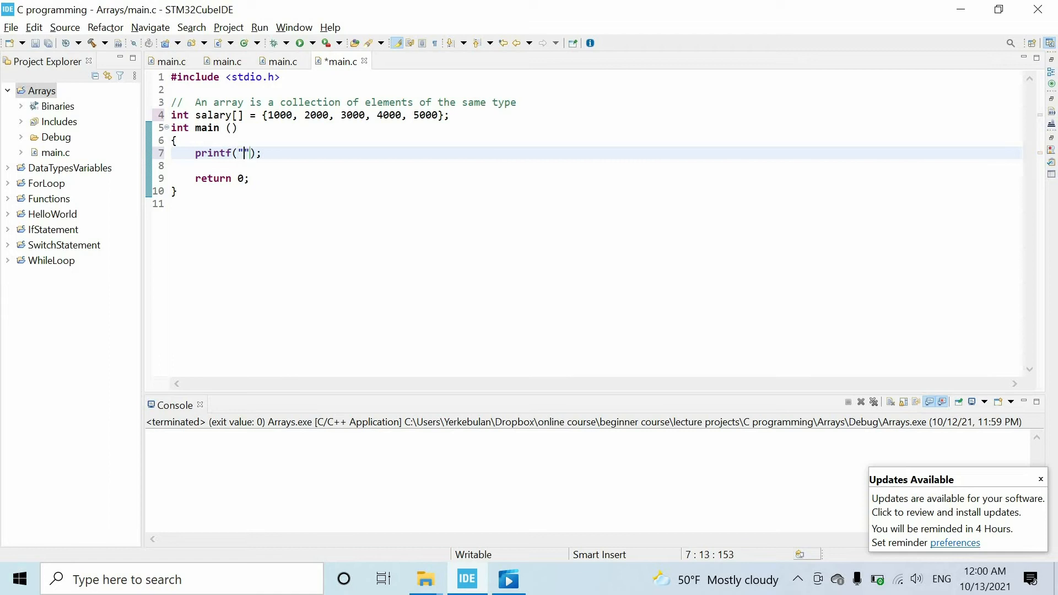
type("The salary of the firs")
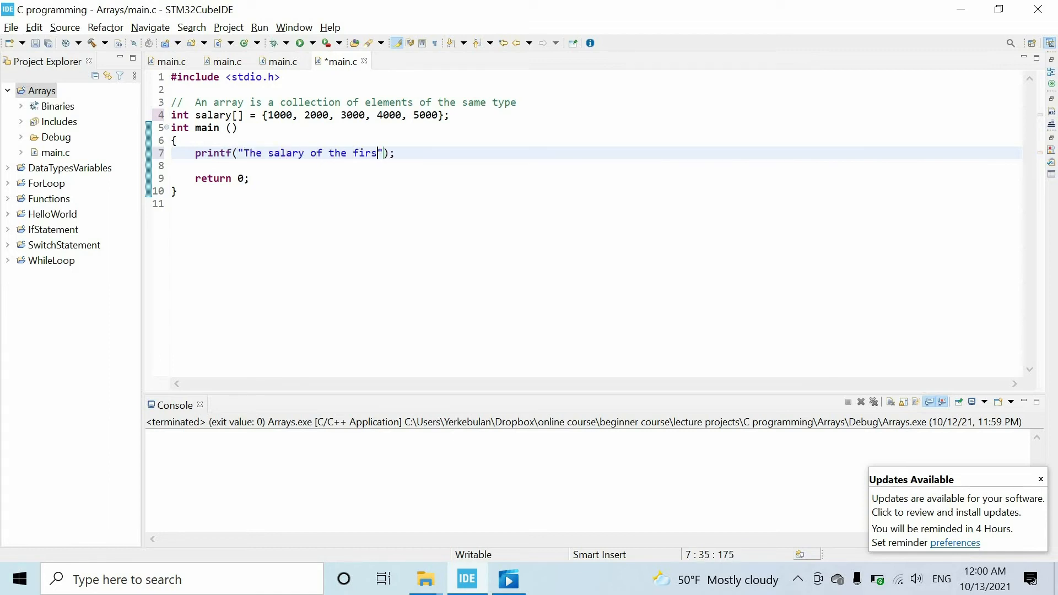
type("t employee is")
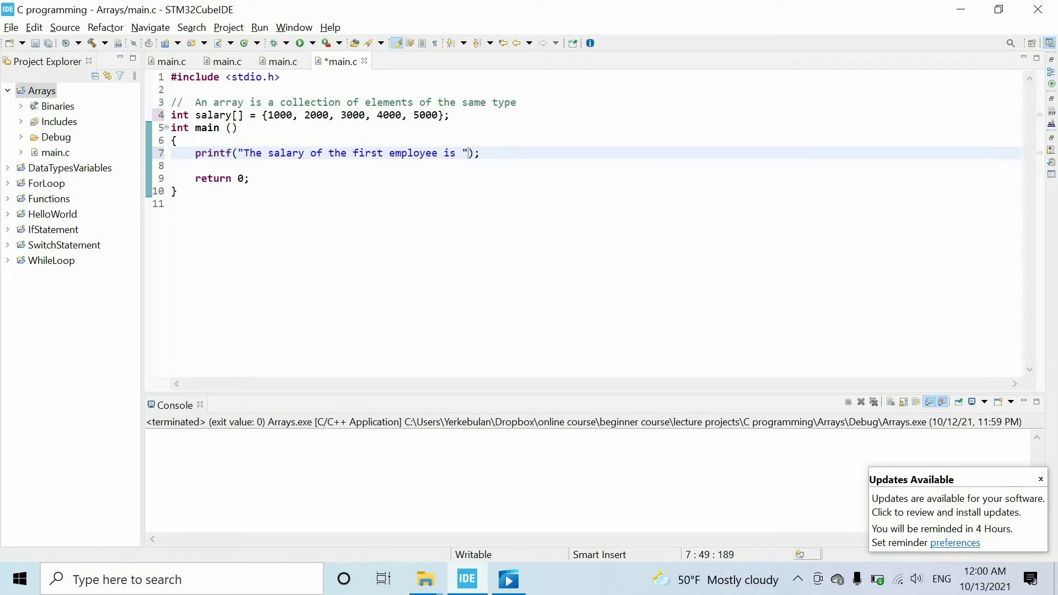
type("%d \\n")
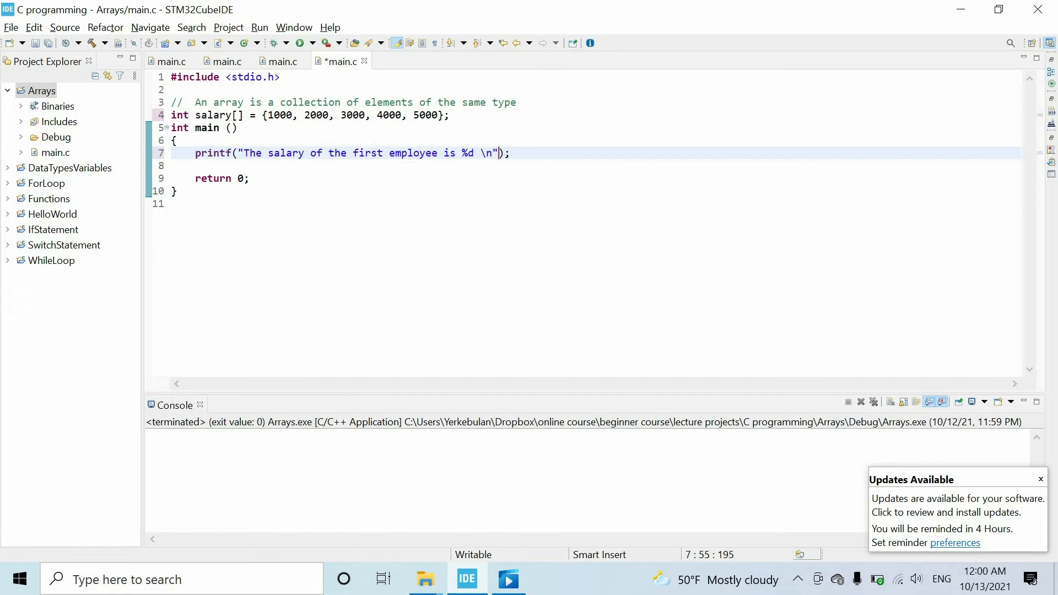
type(",")
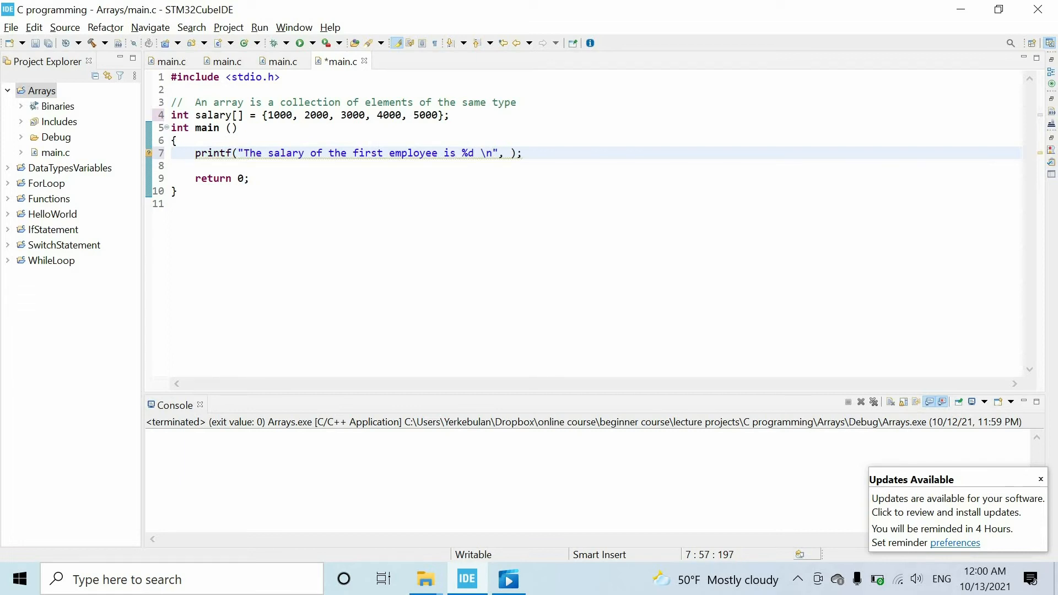
type("salary")
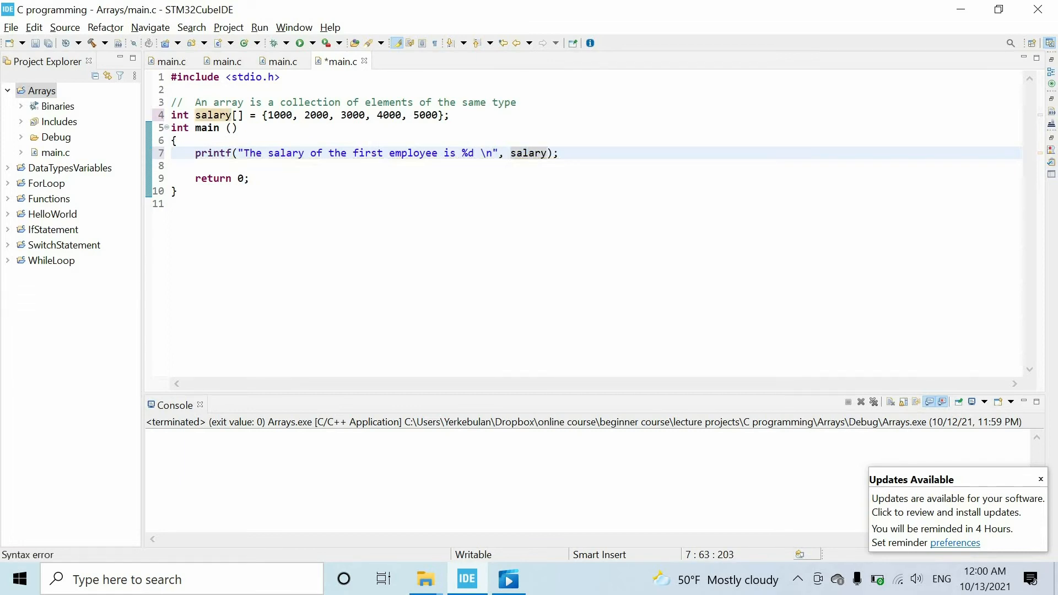
Index the argument as salary[1] to finish the printf call and save main.c
double_click(528, 153)
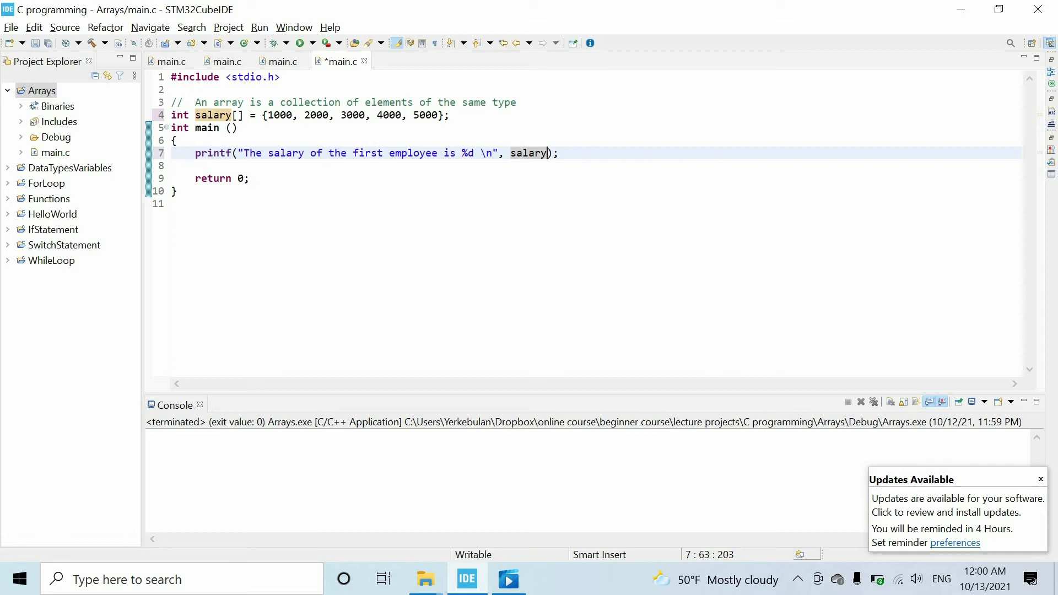
type("[]")
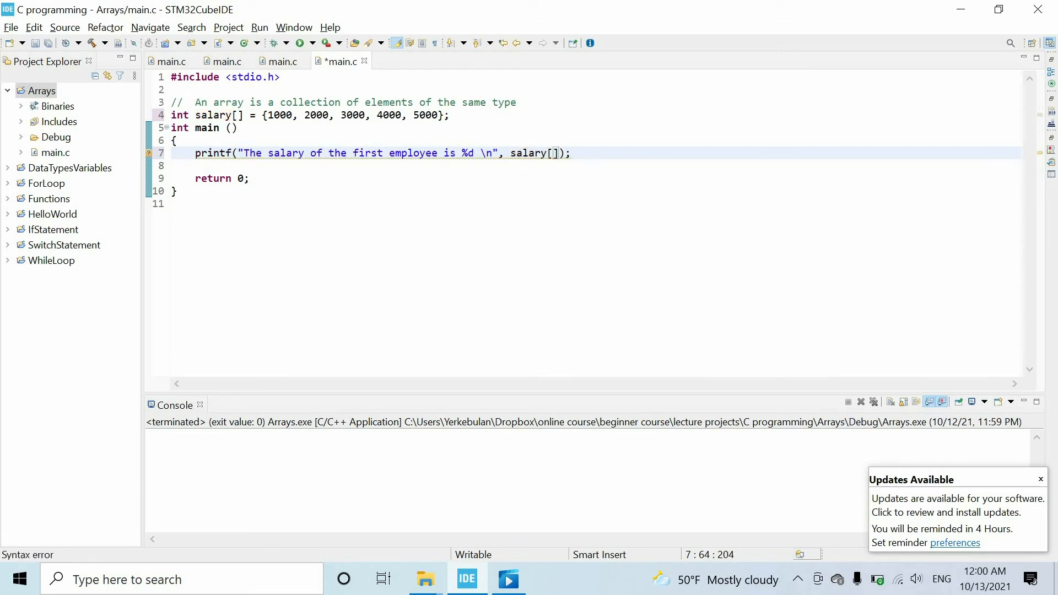
type("1")
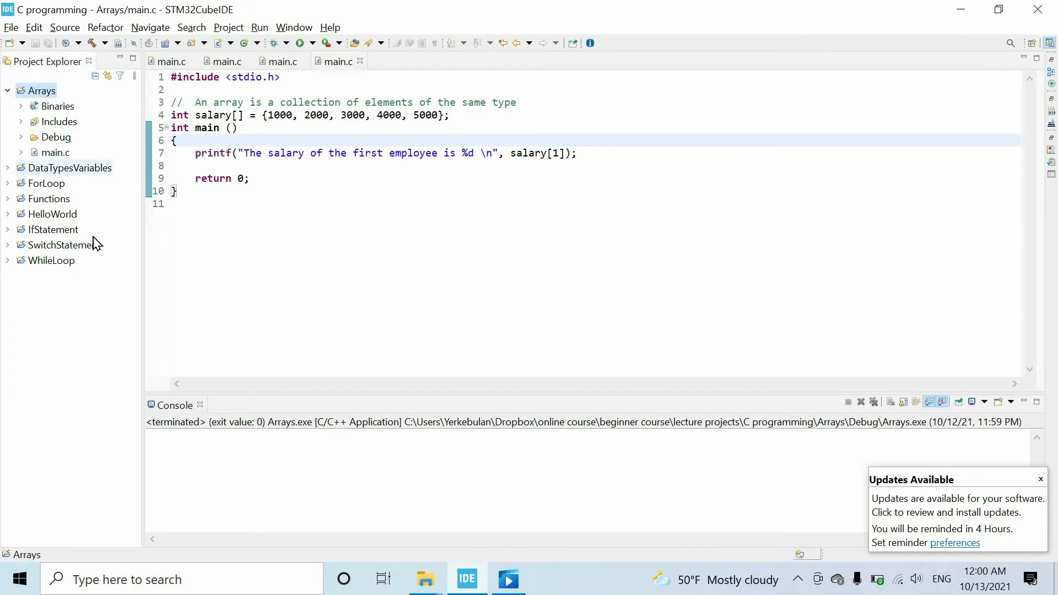
Build and run Arrays as a Local C/C++ Application; console prints 2000, highlighted in the array
right_click(33, 91)
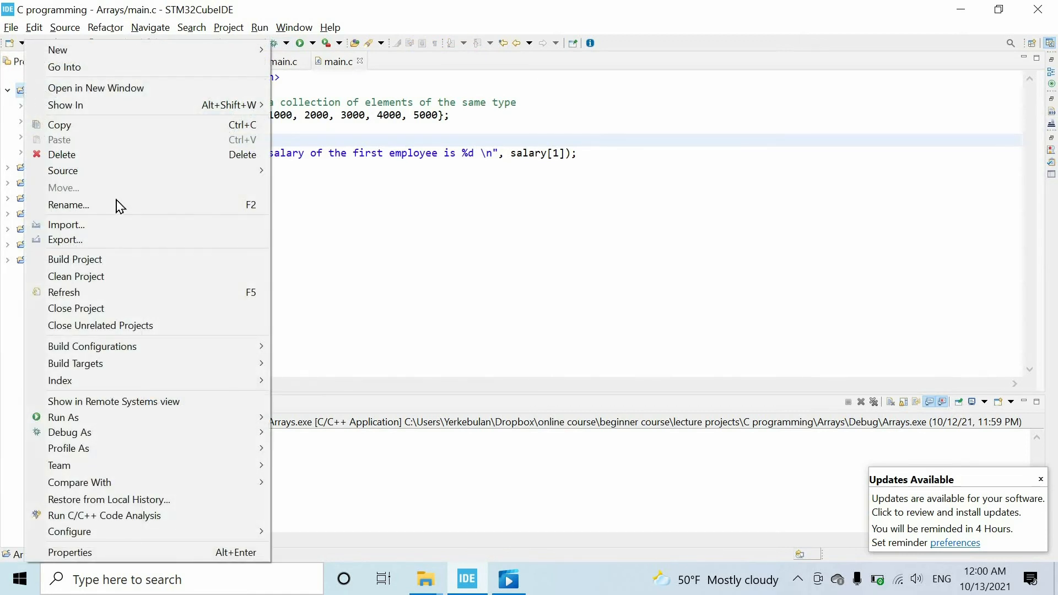
left_click(75, 259)
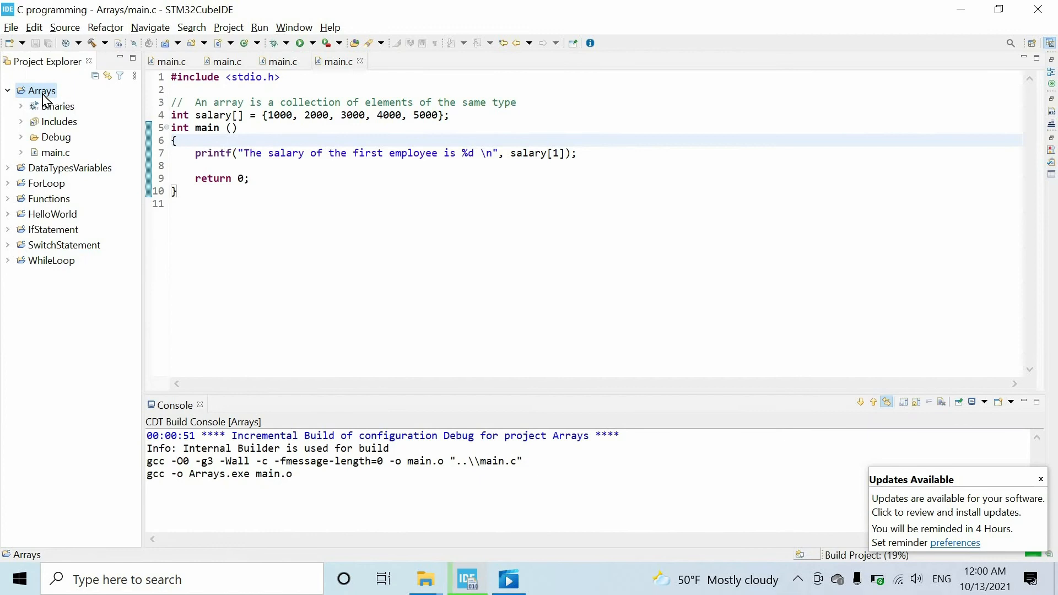
right_click(40, 90)
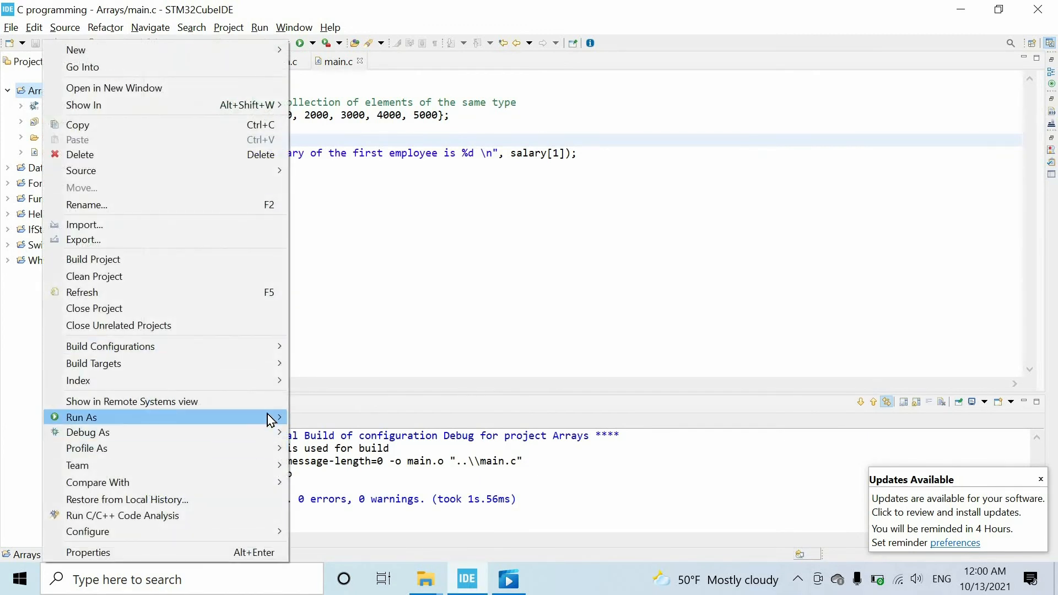
left_click(80, 416)
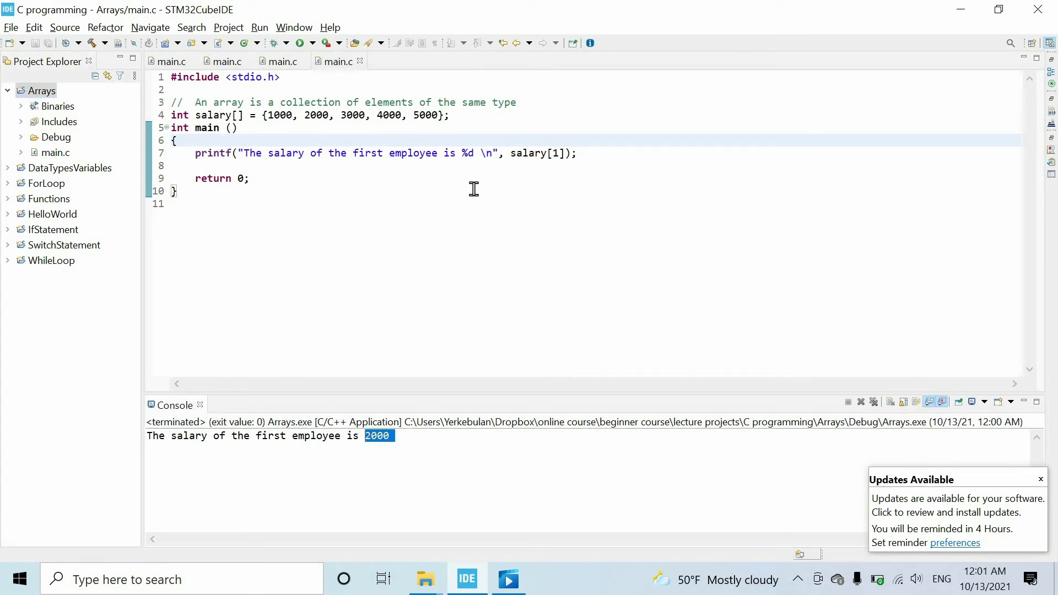
double_click(280, 116)
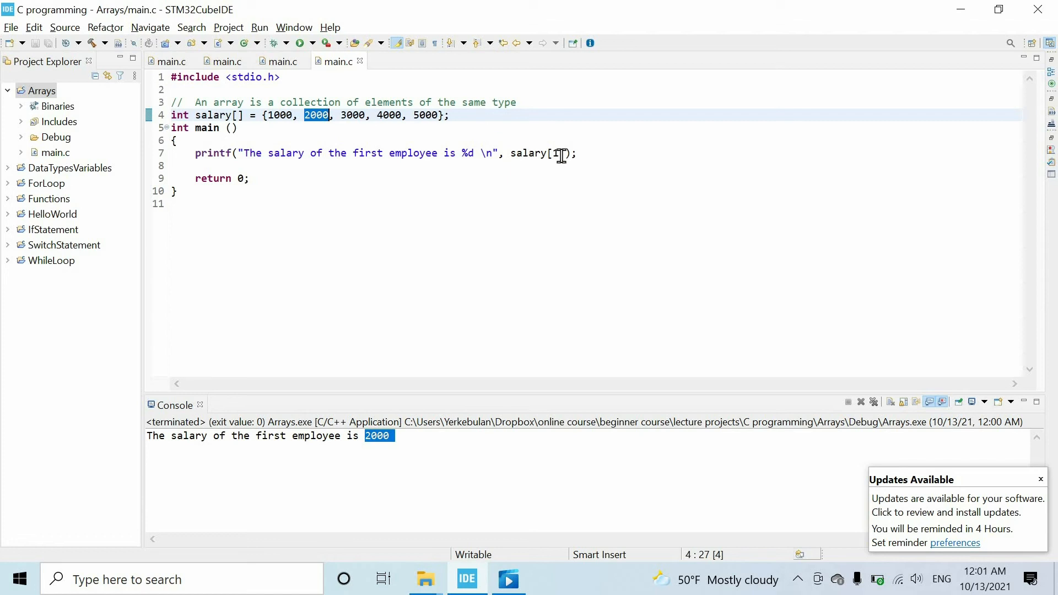
Change the index to salary[0] and rerun so the console prints 1000
type("0")
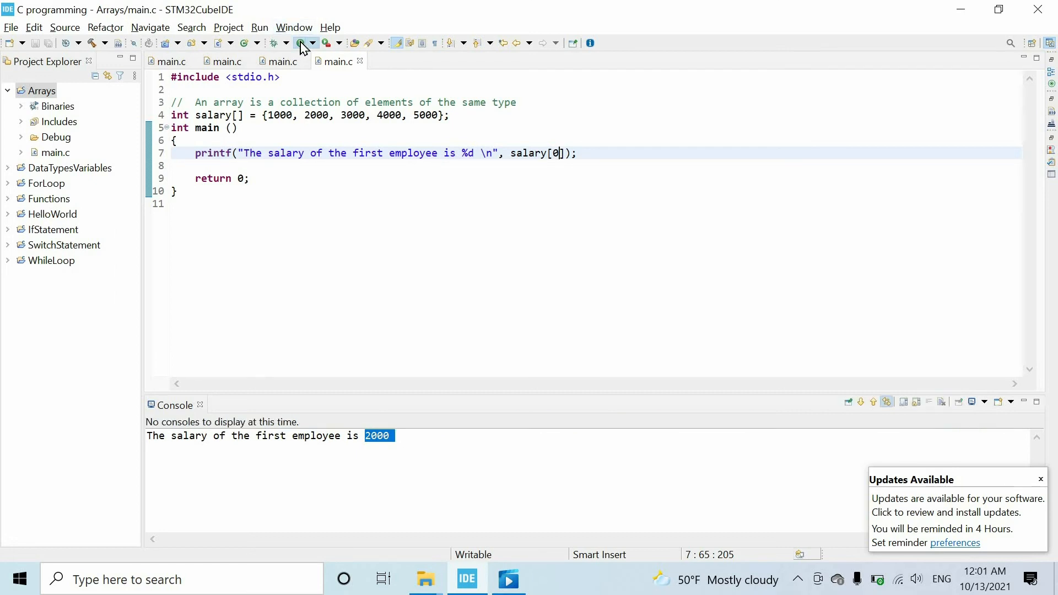
left_click(300, 43)
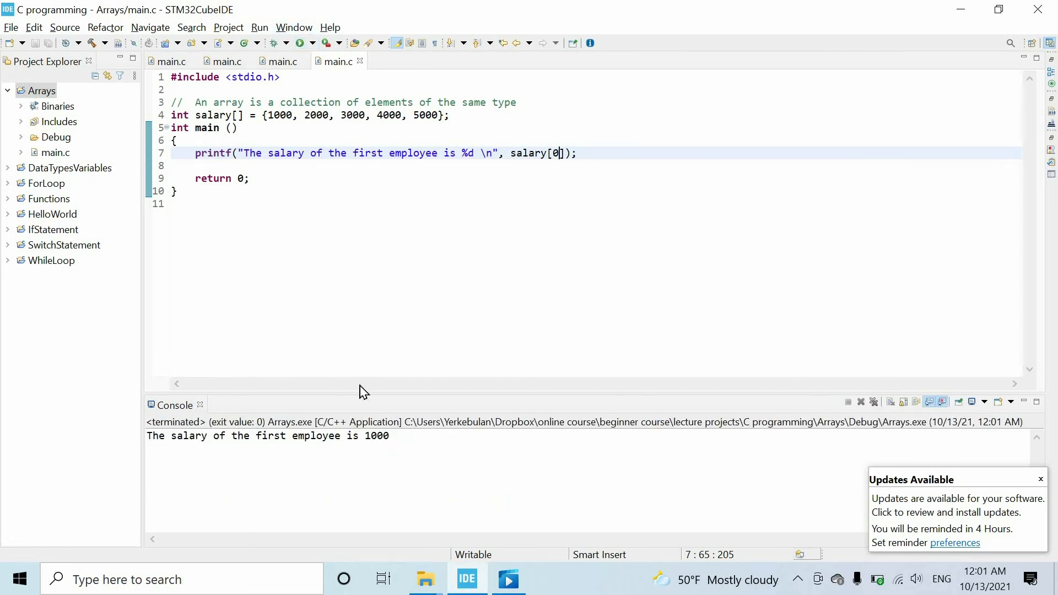